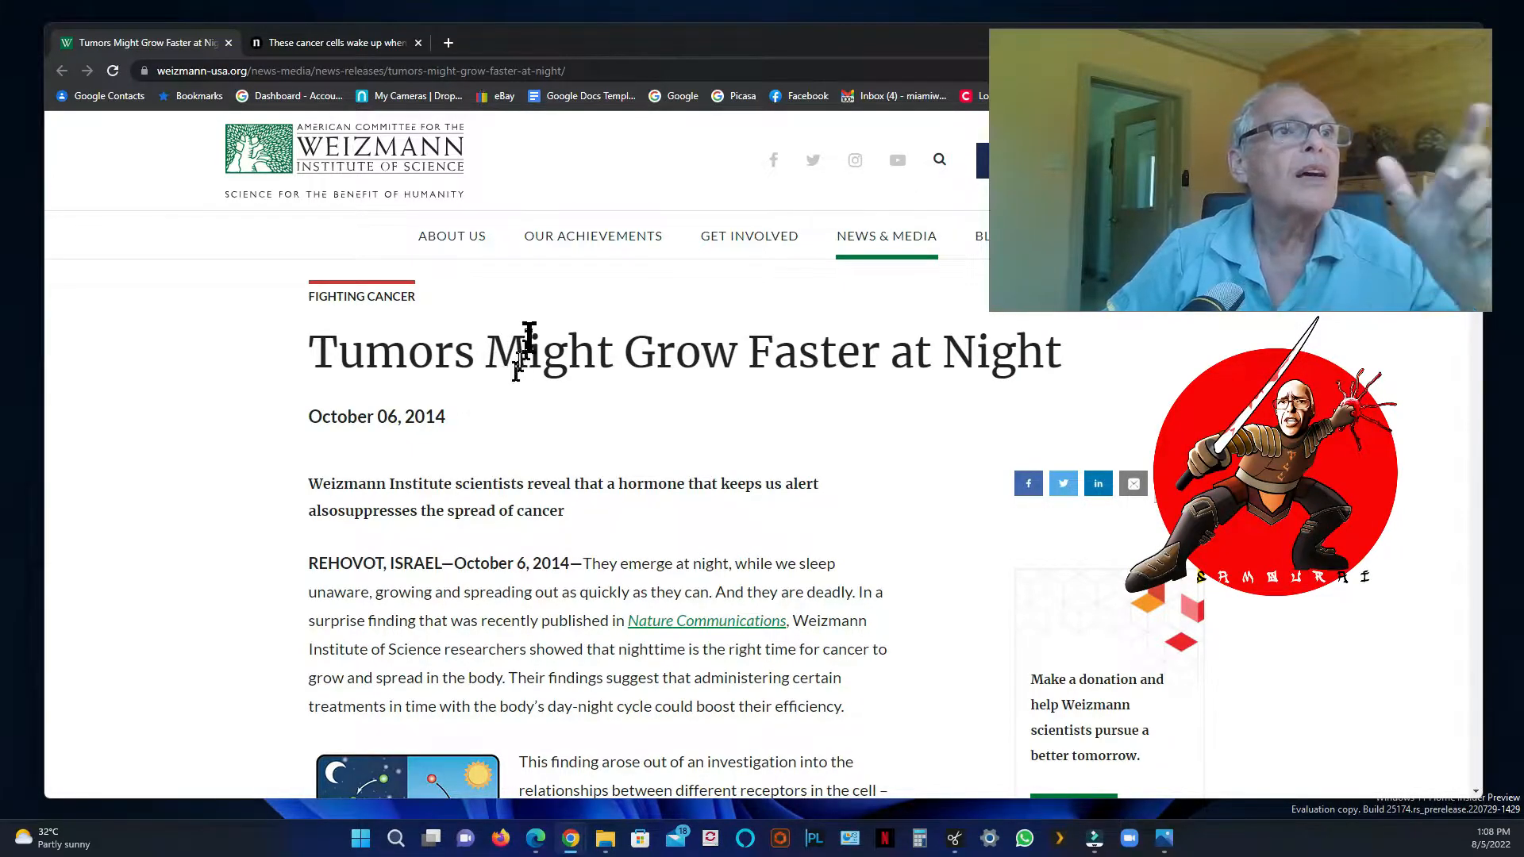
Scroll through the Weizmann tumour article to the EGFR and GC receptor findings, then return to the headline
scroll(down, 3)
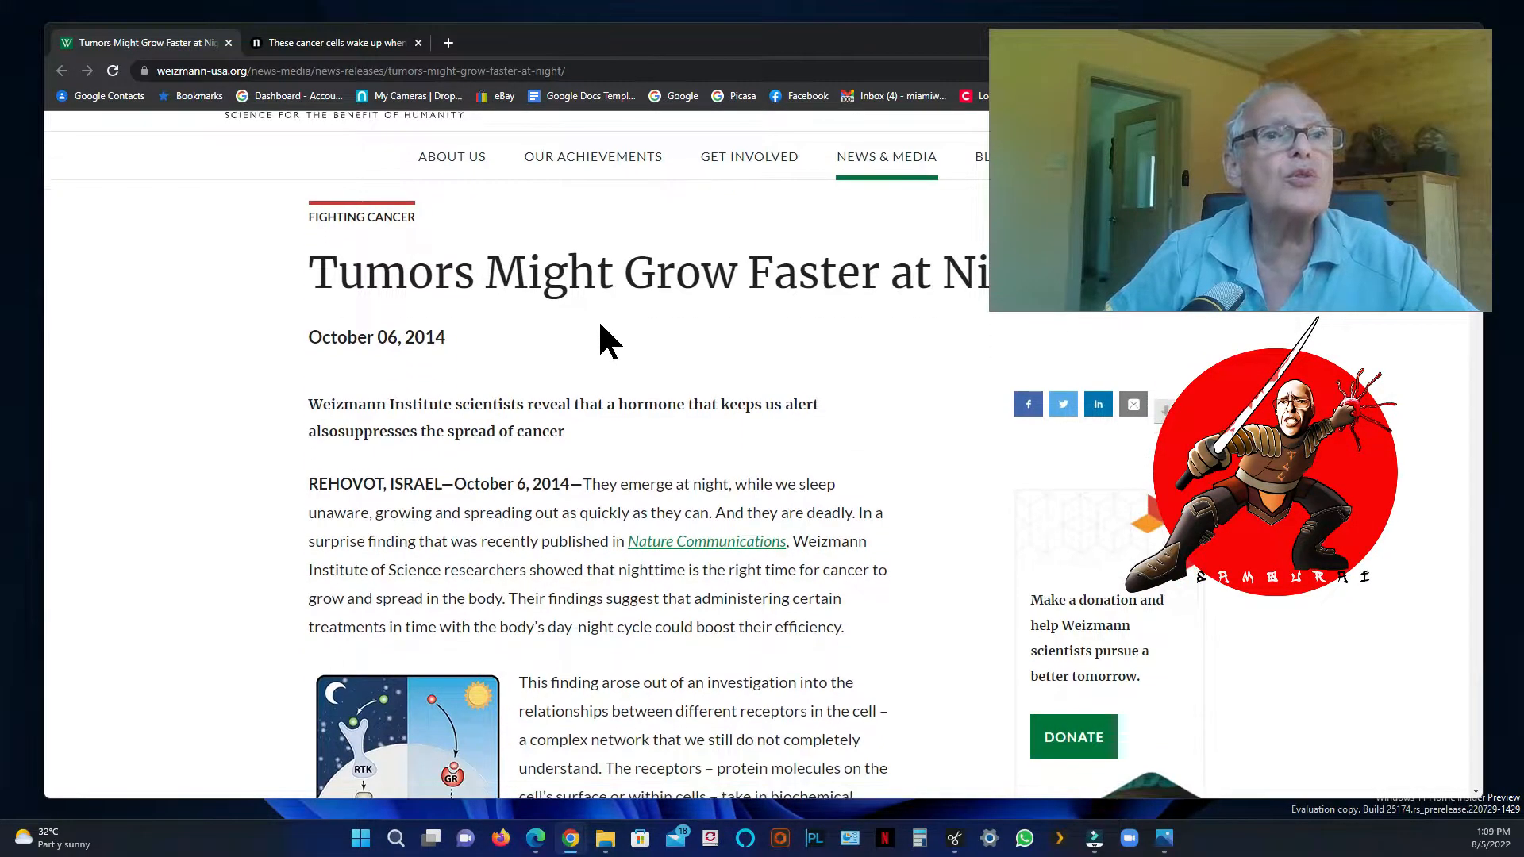
scroll(up, 3)
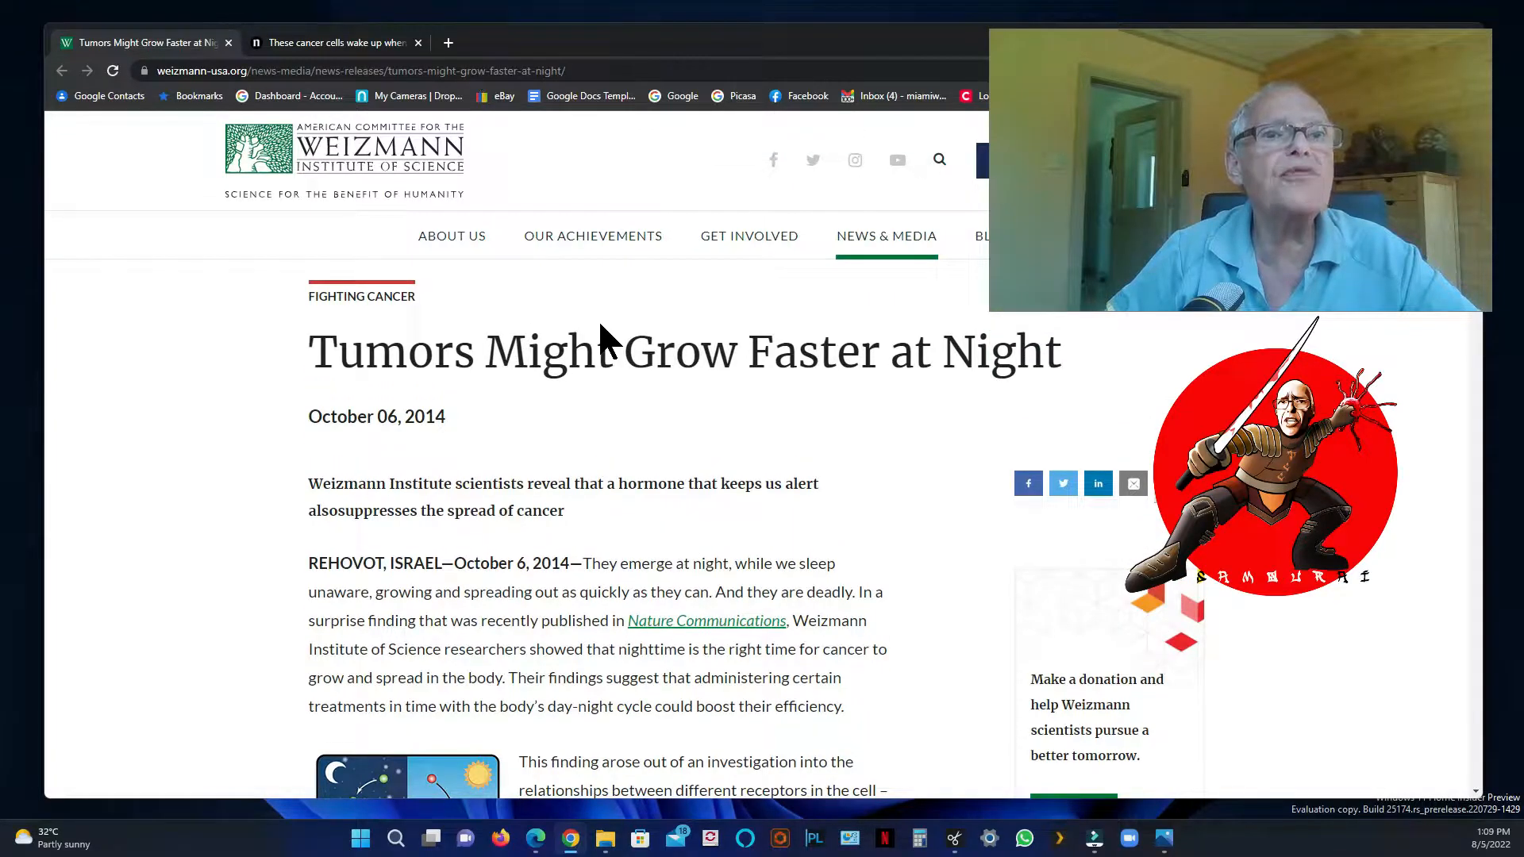
scroll(down, 3)
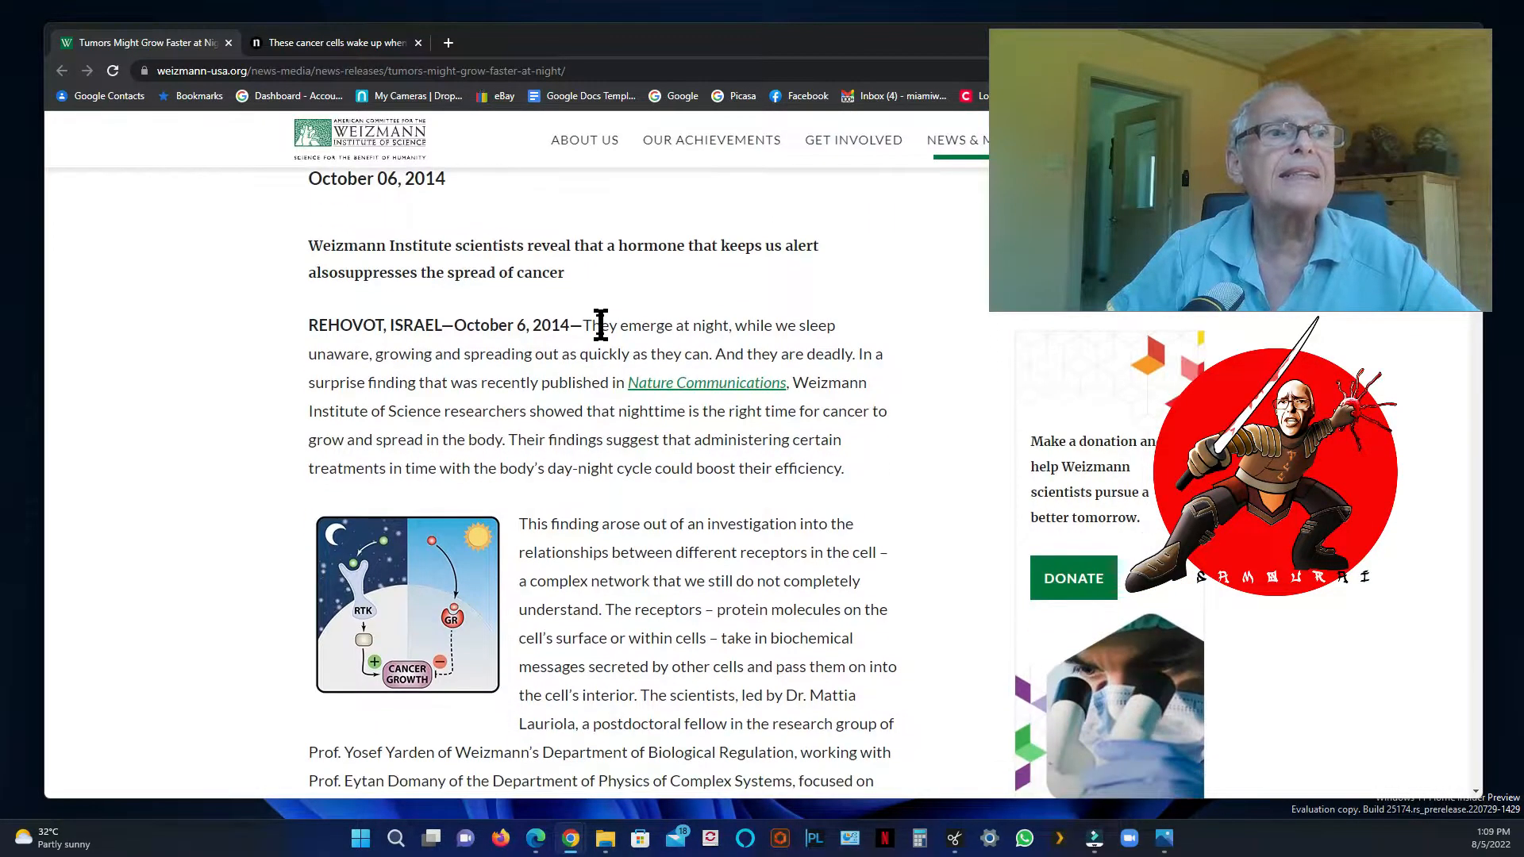
scroll(down, 3)
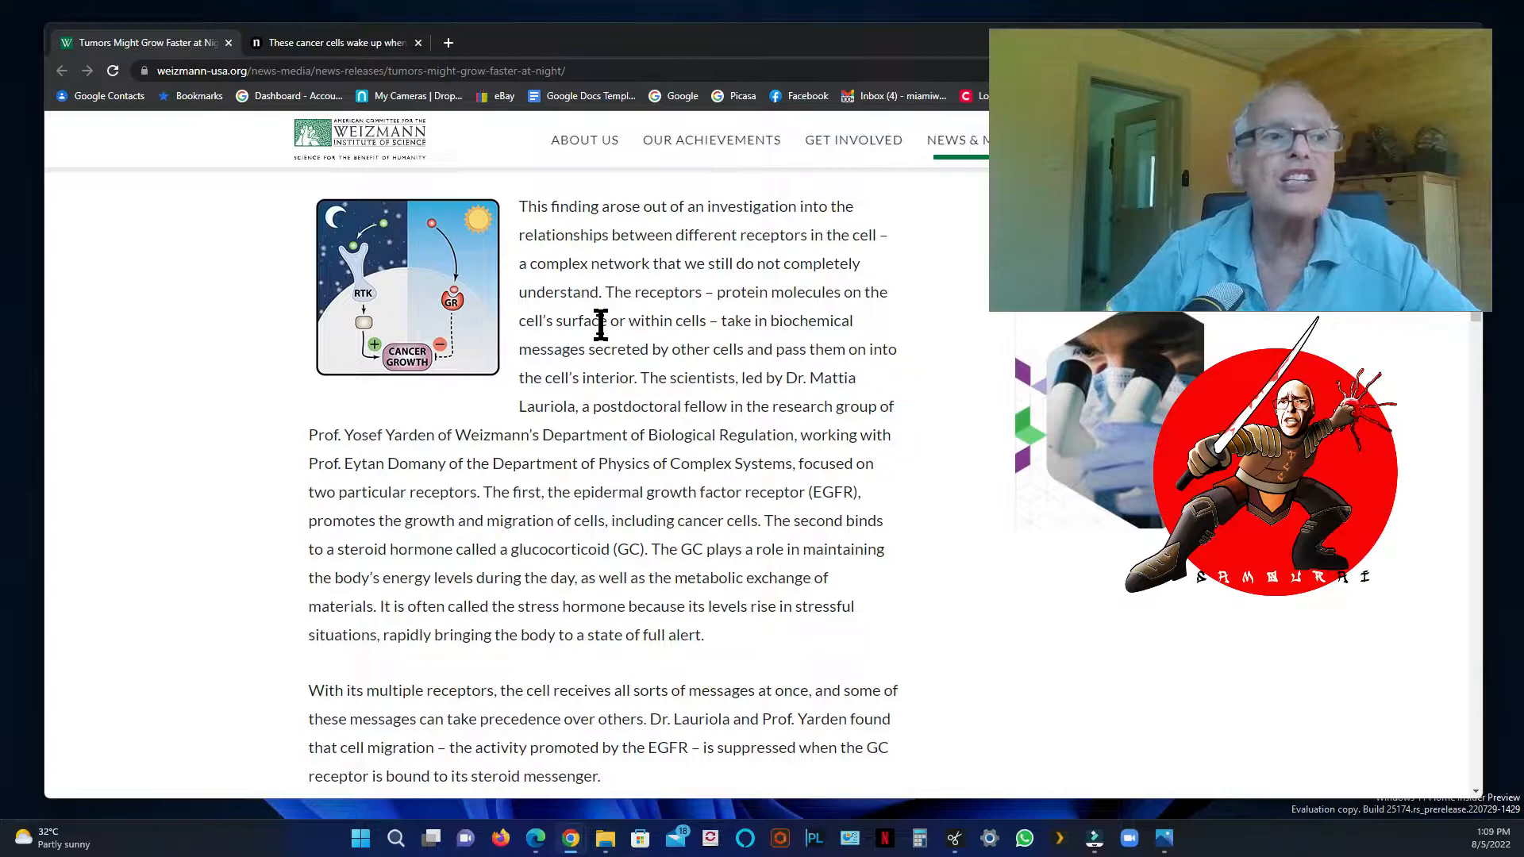
scroll(up, 3)
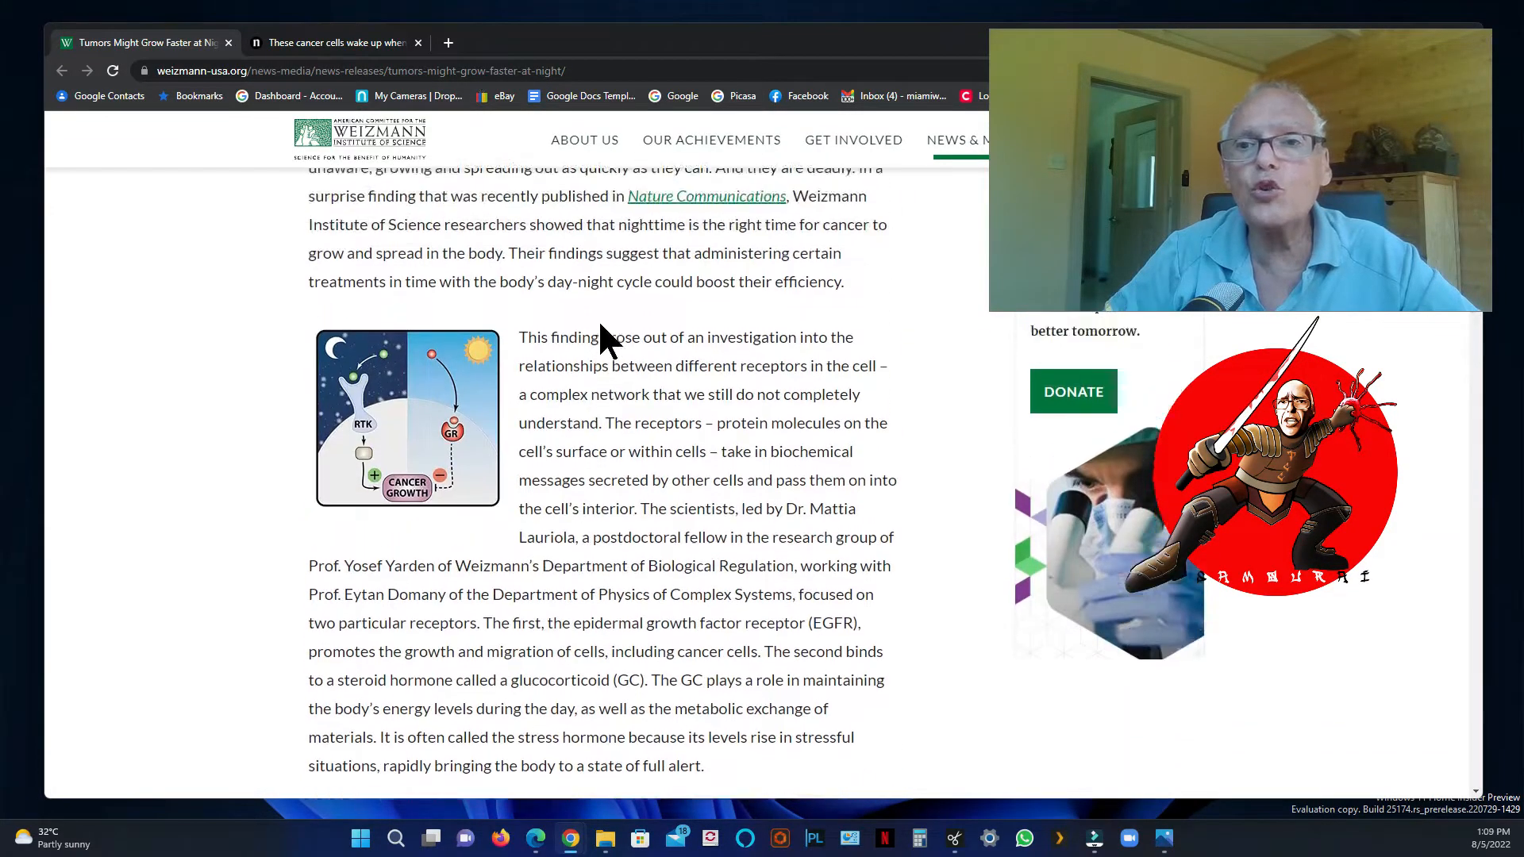
scroll(up, 3)
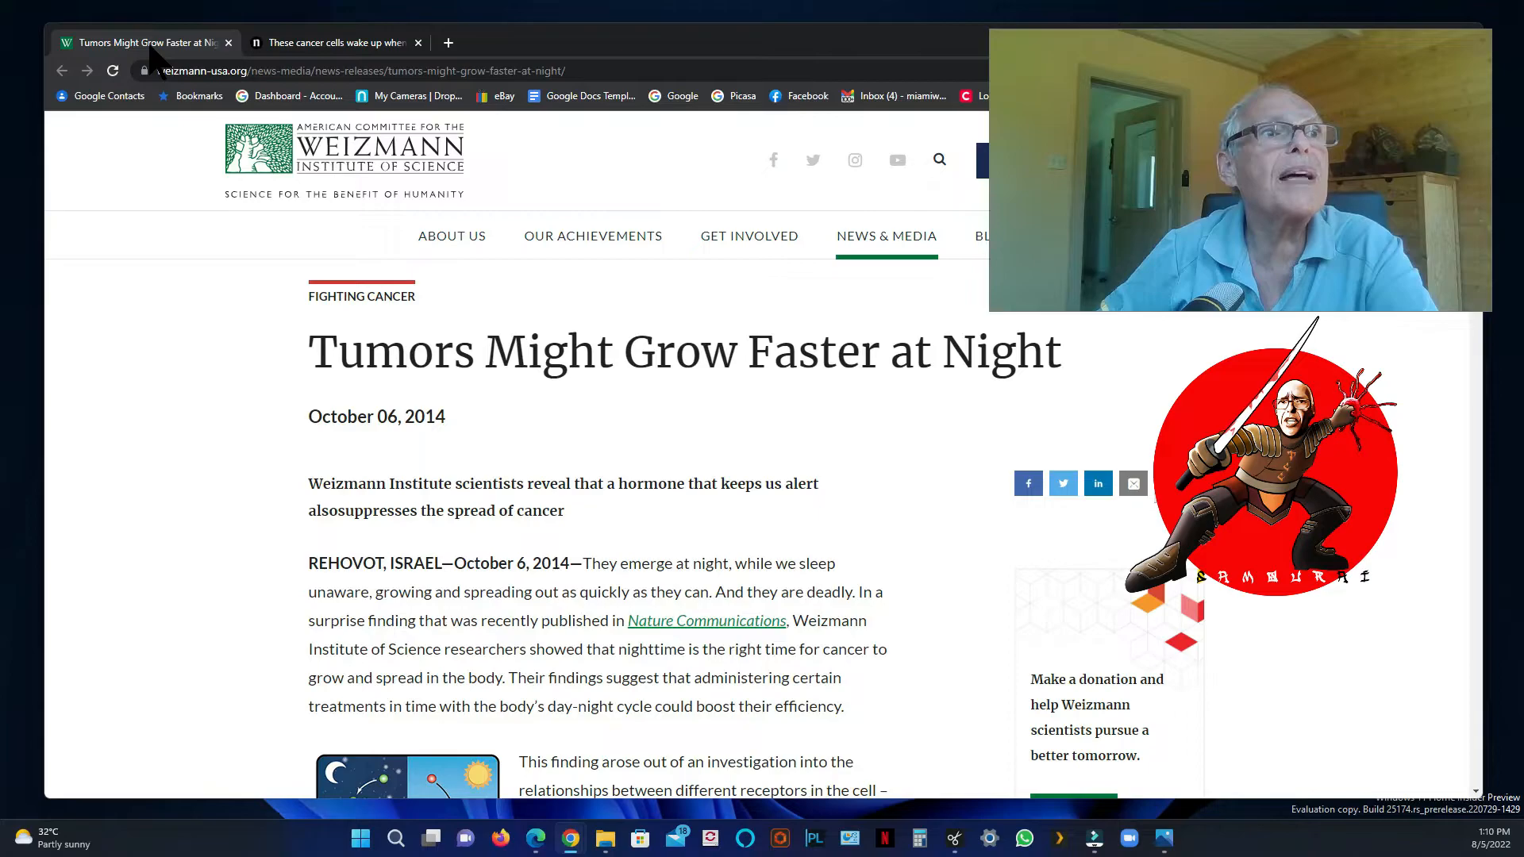
Switch to the Nature 'cancer cells wake up when people sleep' tab and scroll to the cancer cell photo
click(335, 42)
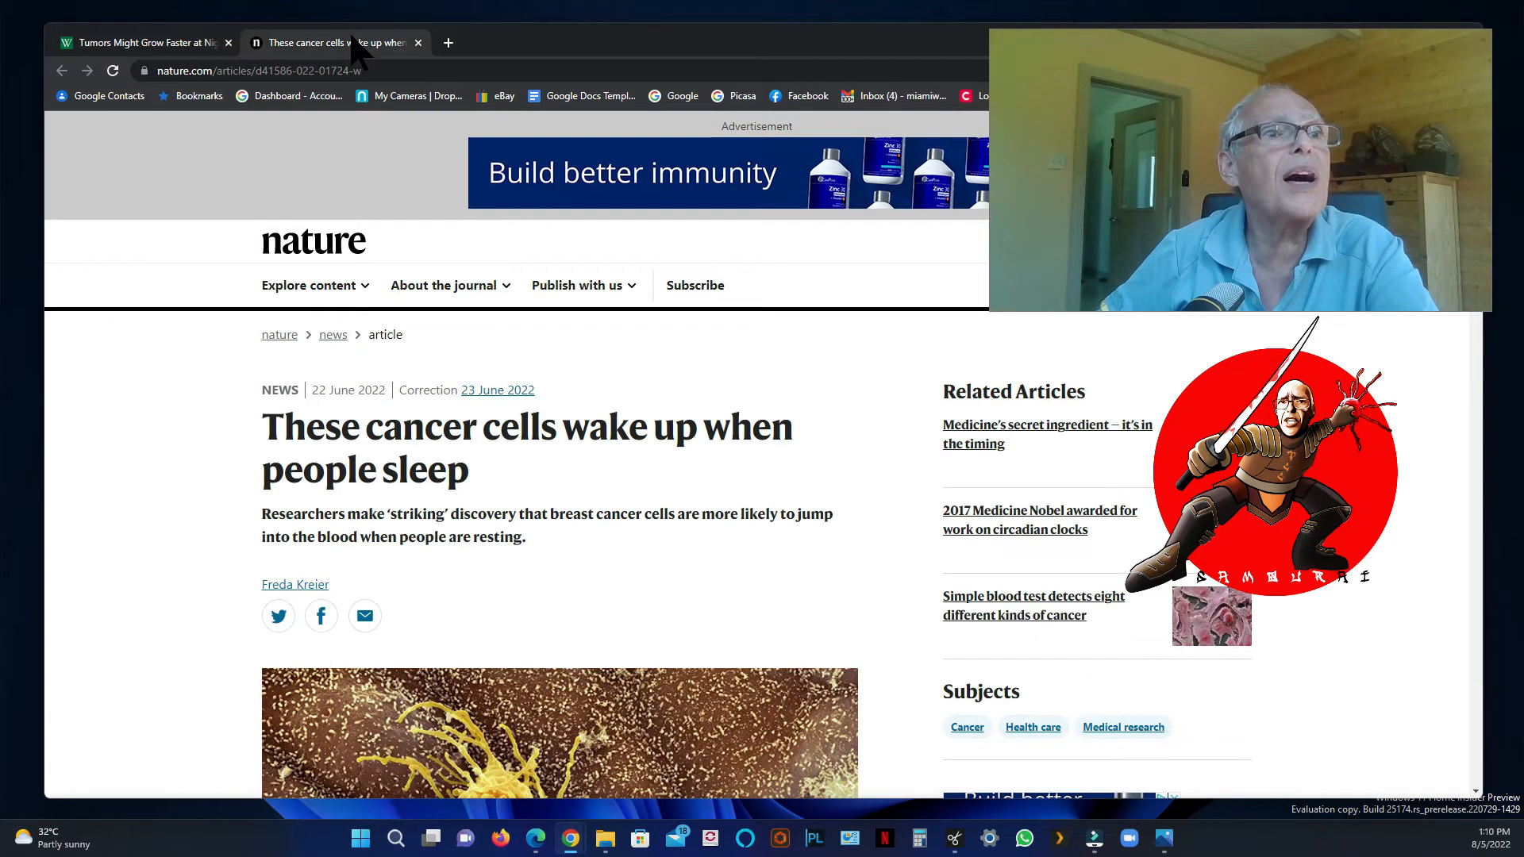
scroll(down, 3)
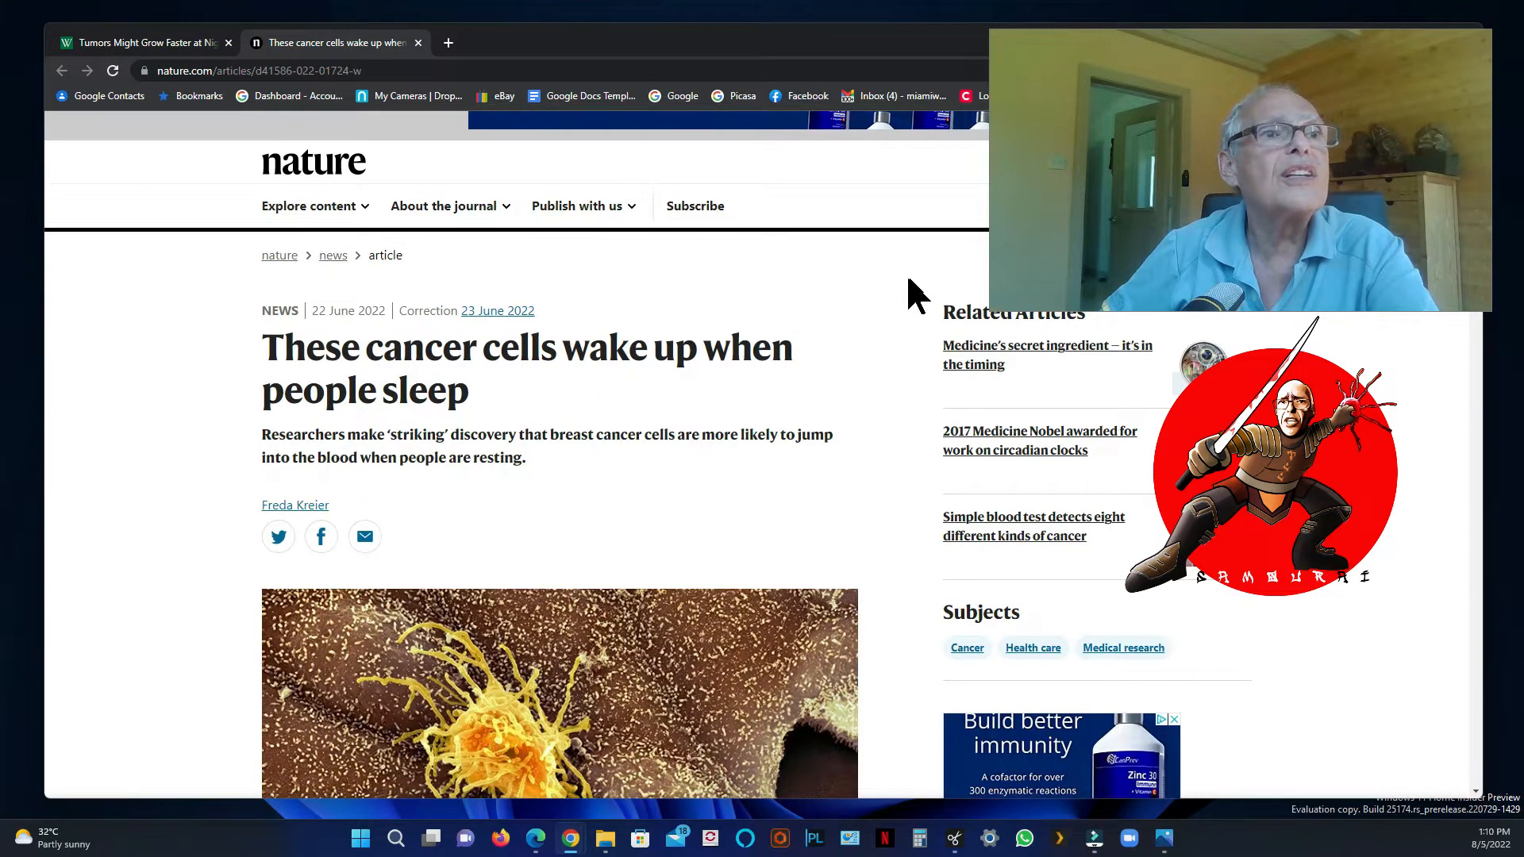
scroll(down, 3)
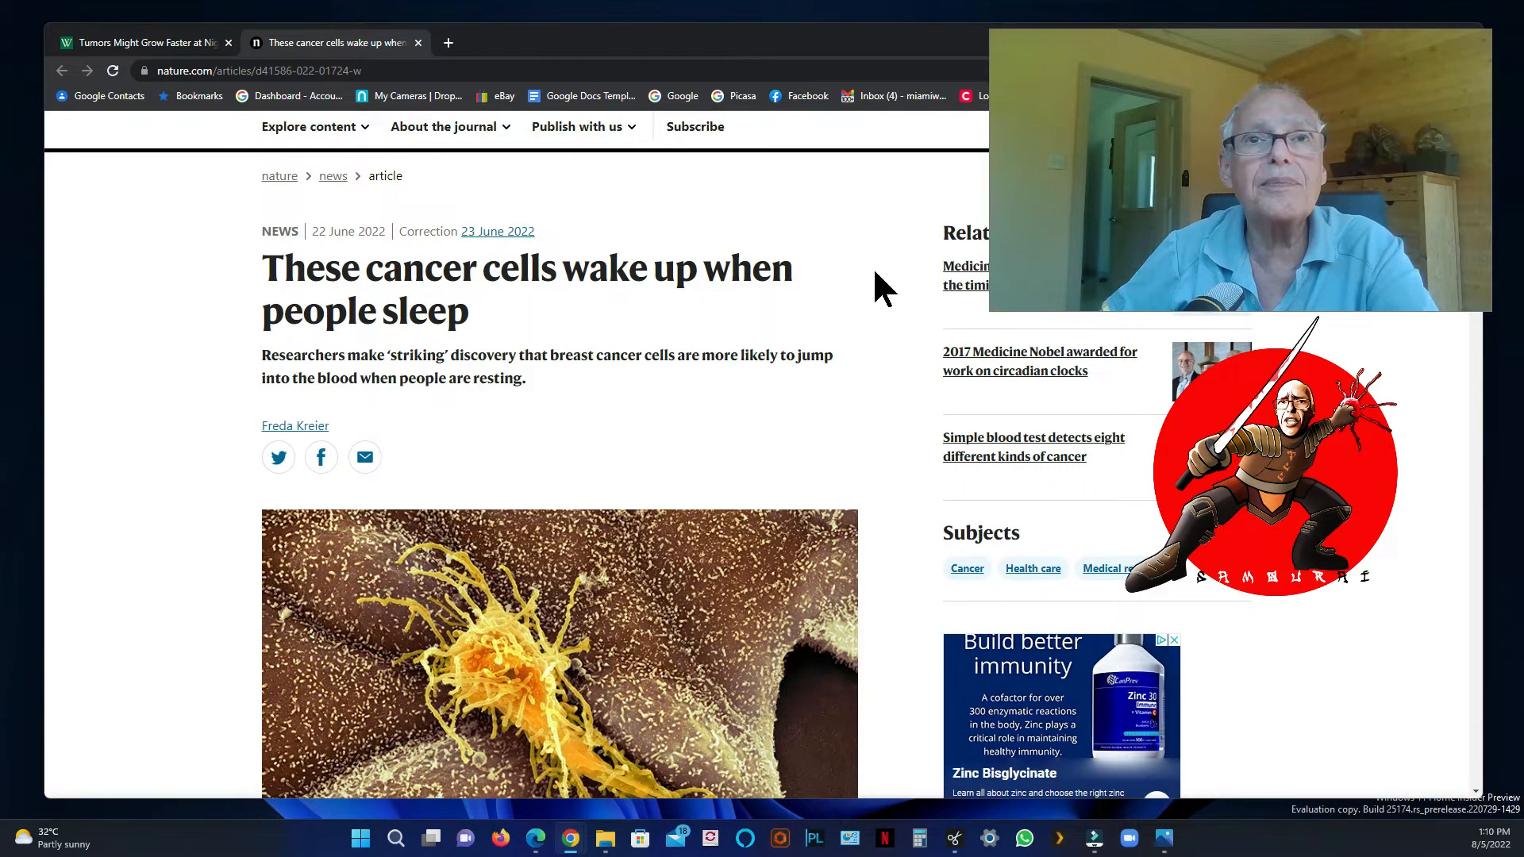
scroll(down, 3)
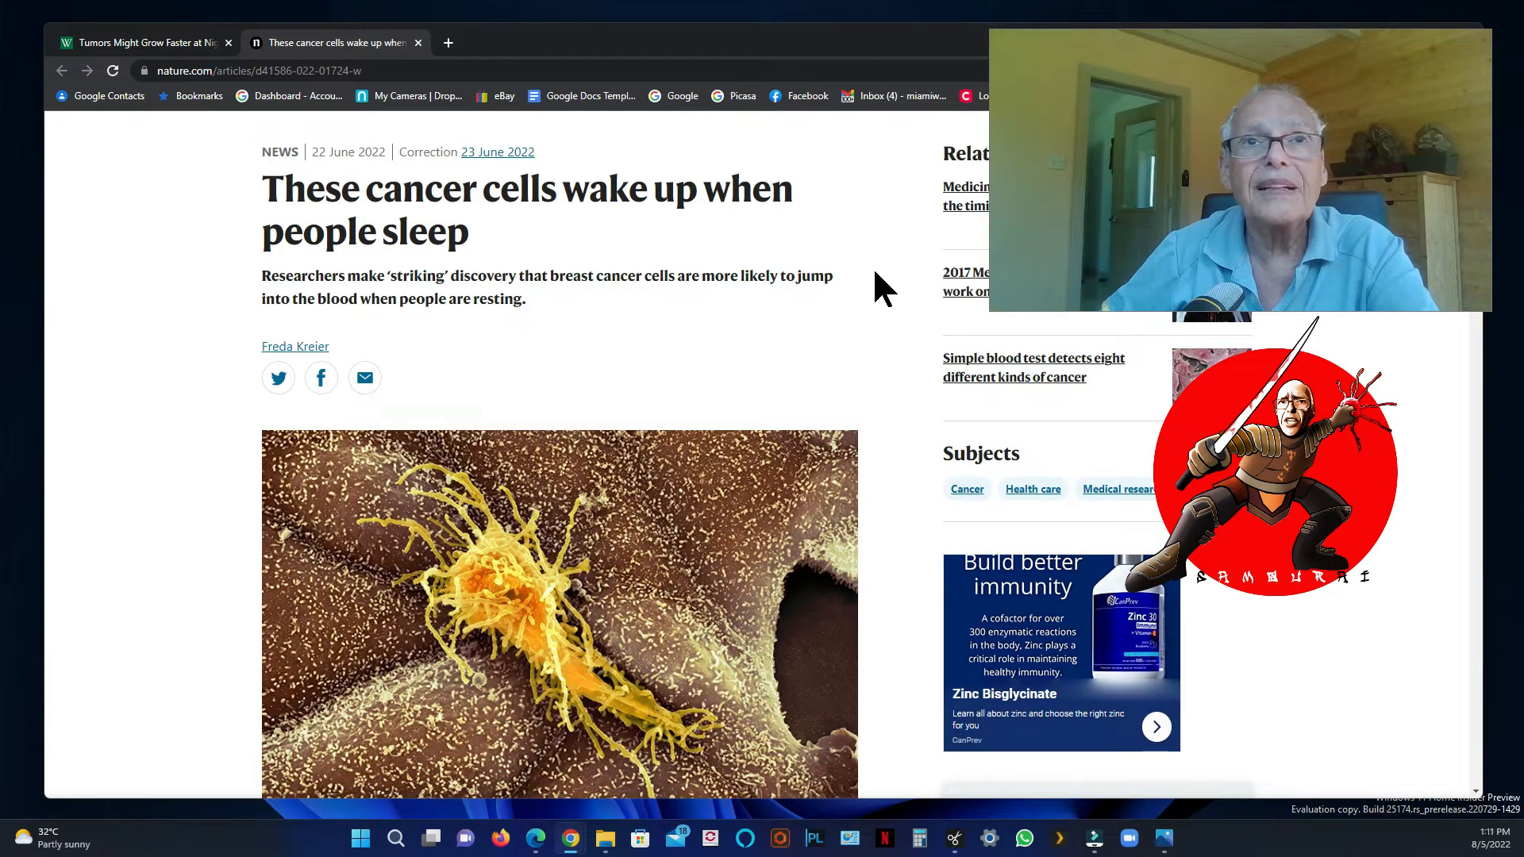